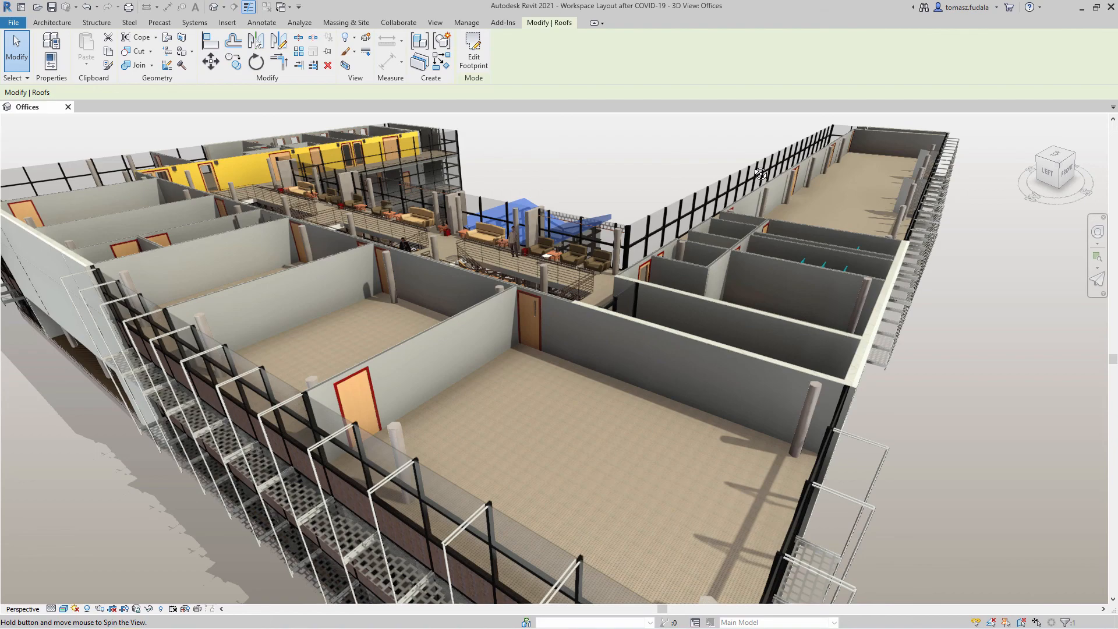
Step: Orbit the building model and switch between ribbon tabs
left_click_drag(759, 175, 521, 203)
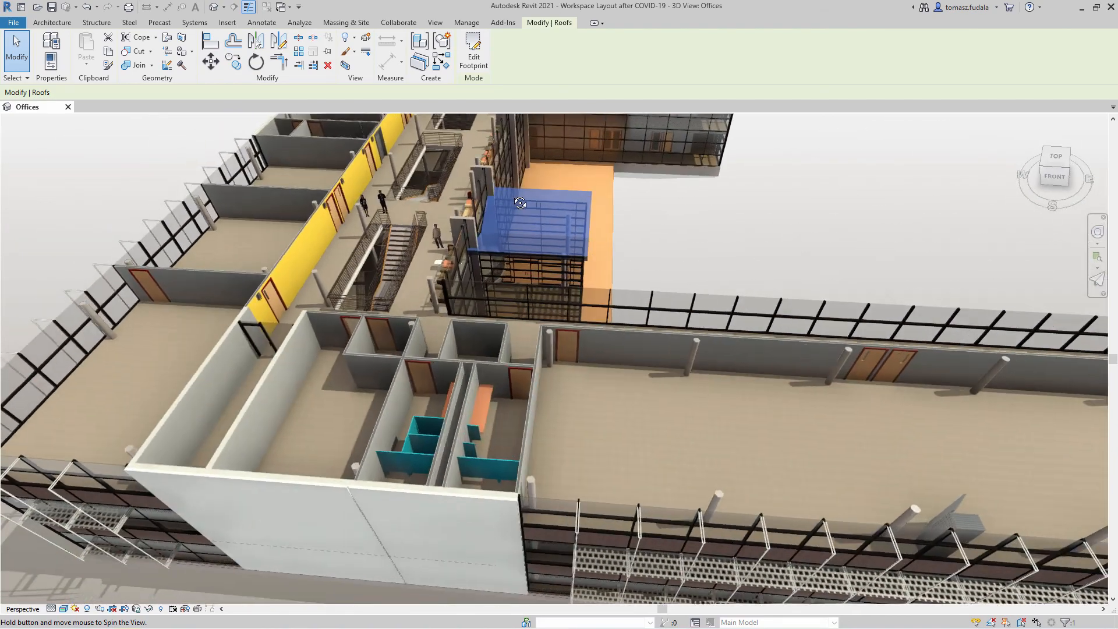
left_click_drag(521, 203, 344, 165)
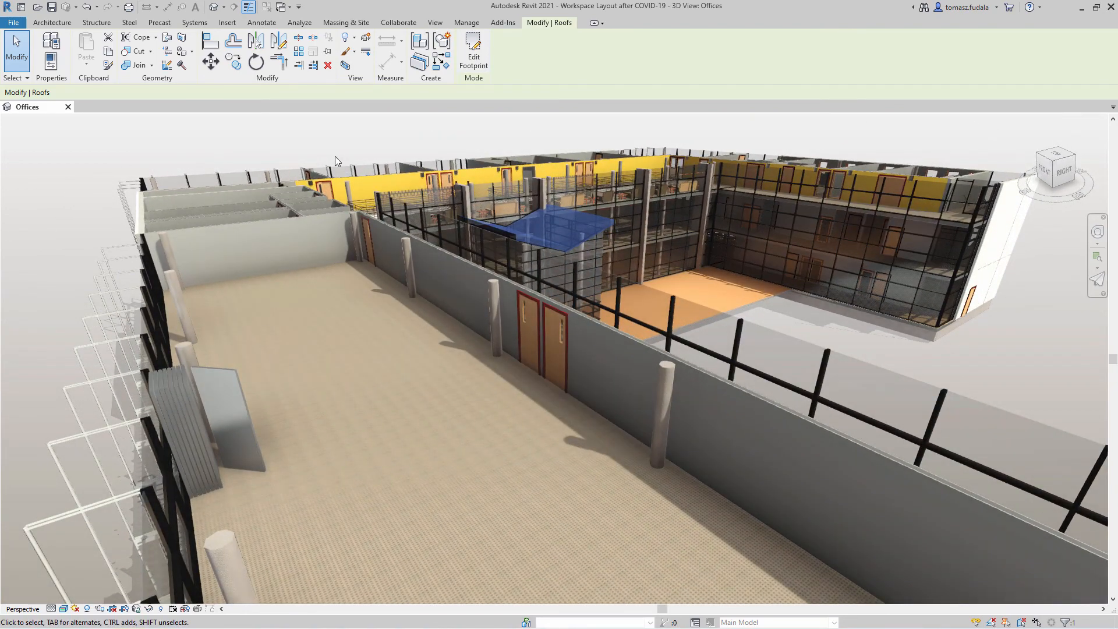
left_click(53, 23)
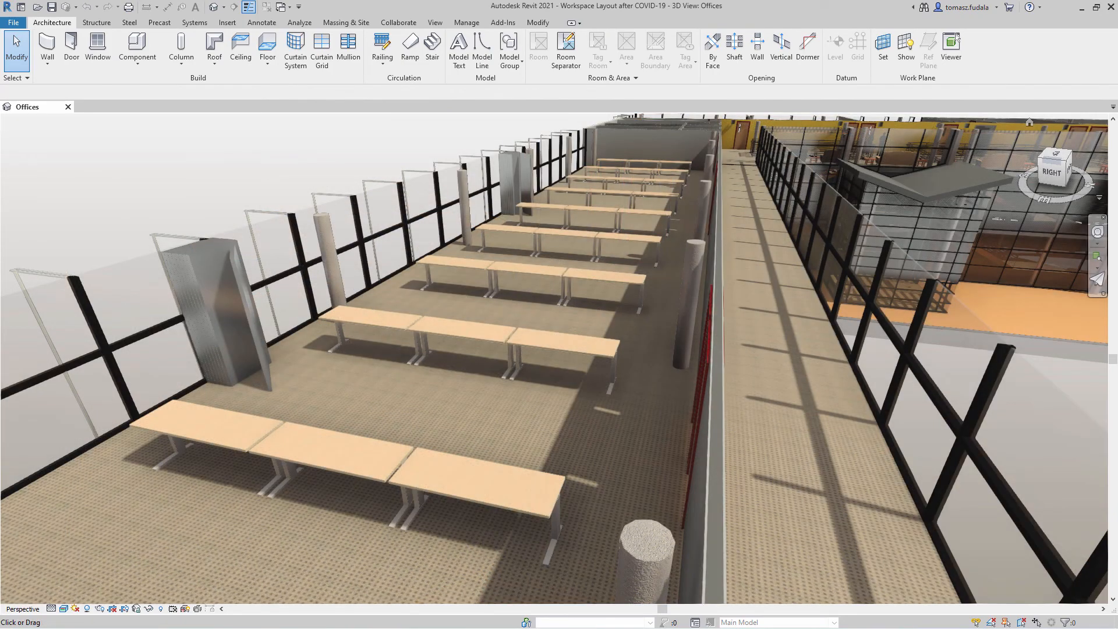
left_click(466, 22)
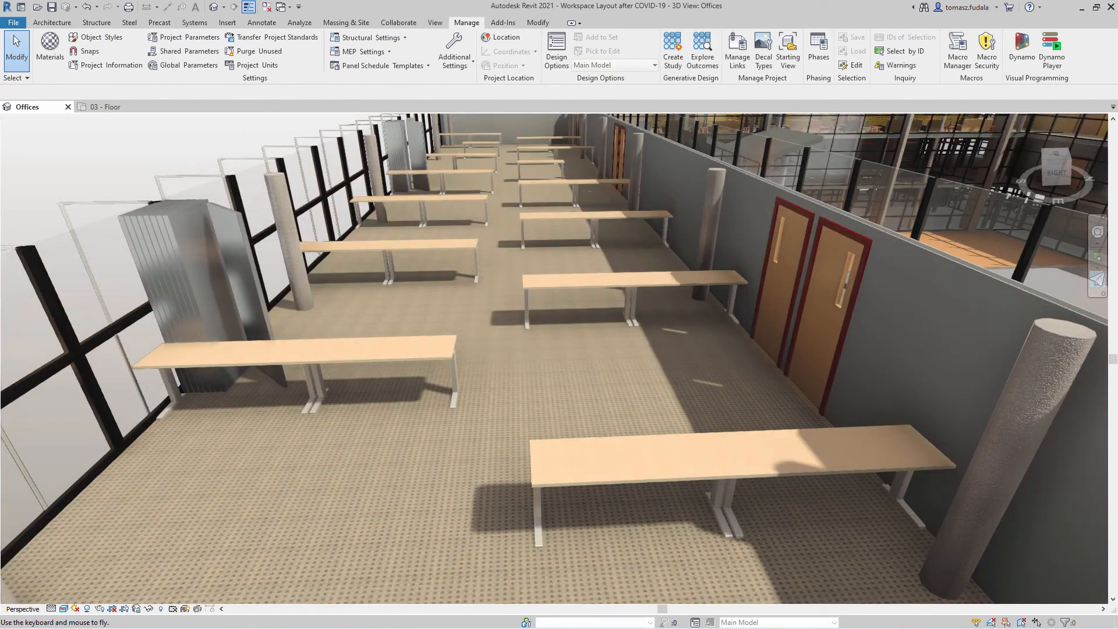
left_click(53, 22)
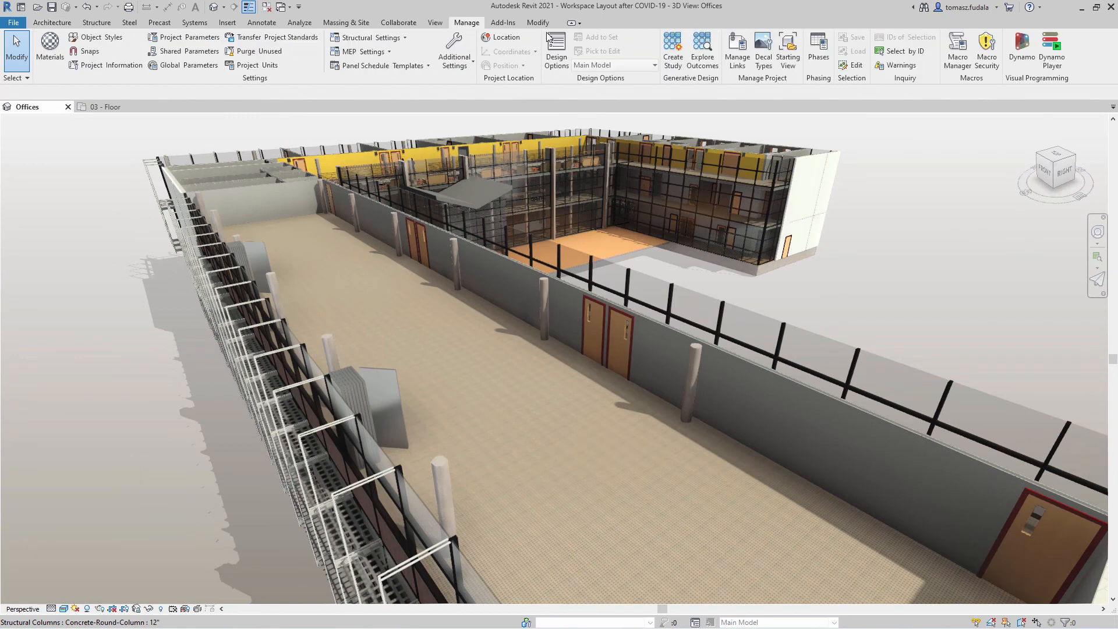
Step: Create a Workspace Layout study using room 302 and the desk family instance
left_click(673, 47)
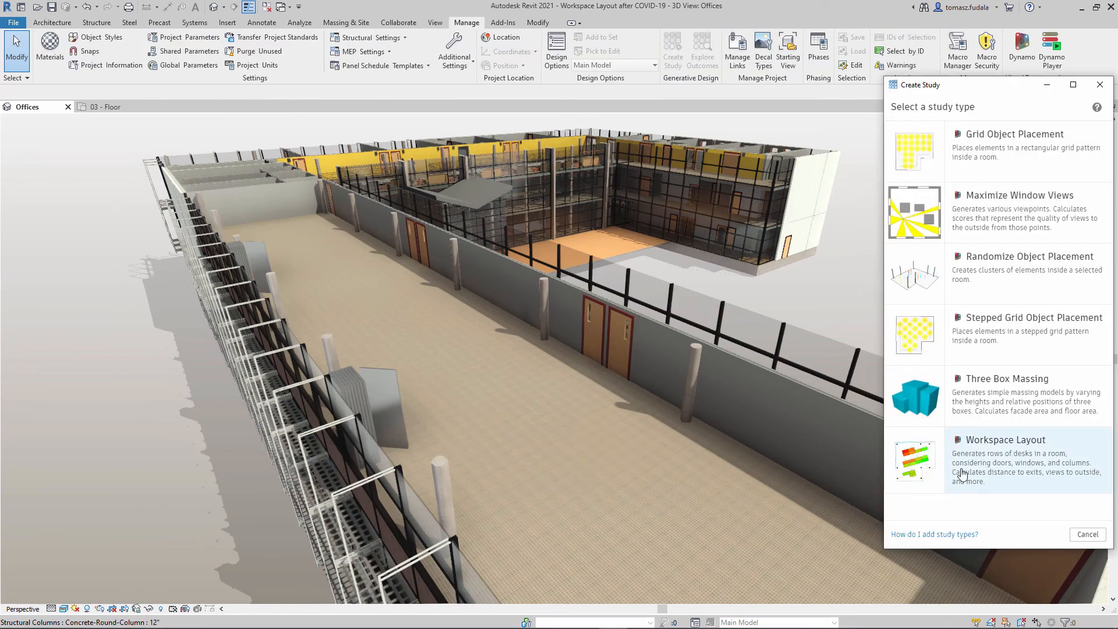
left_click(1005, 460)
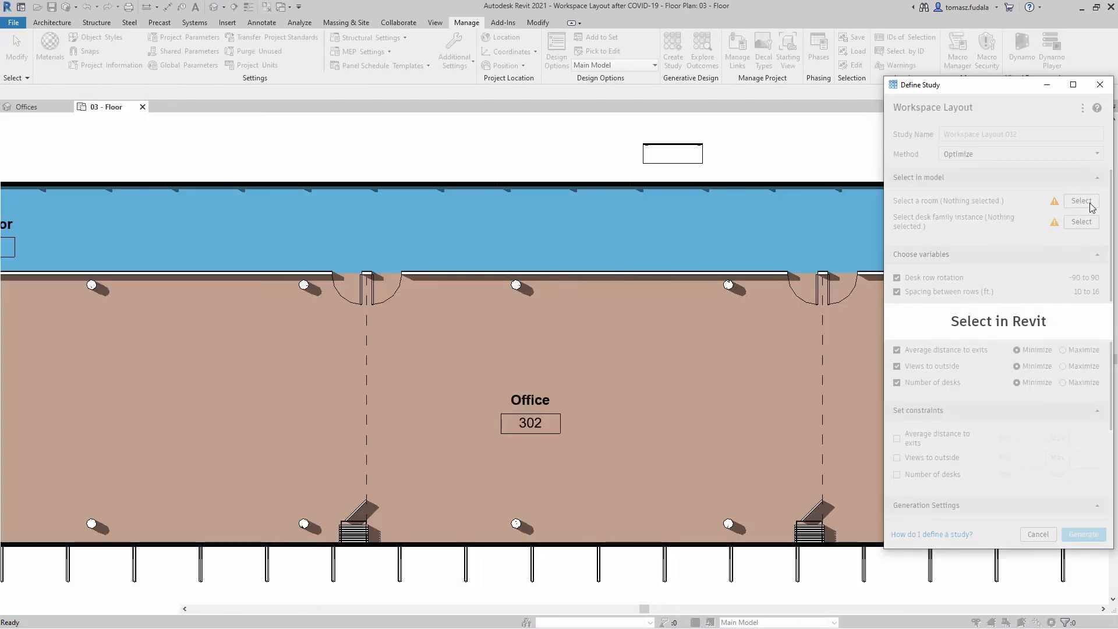
left_click(1081, 200)
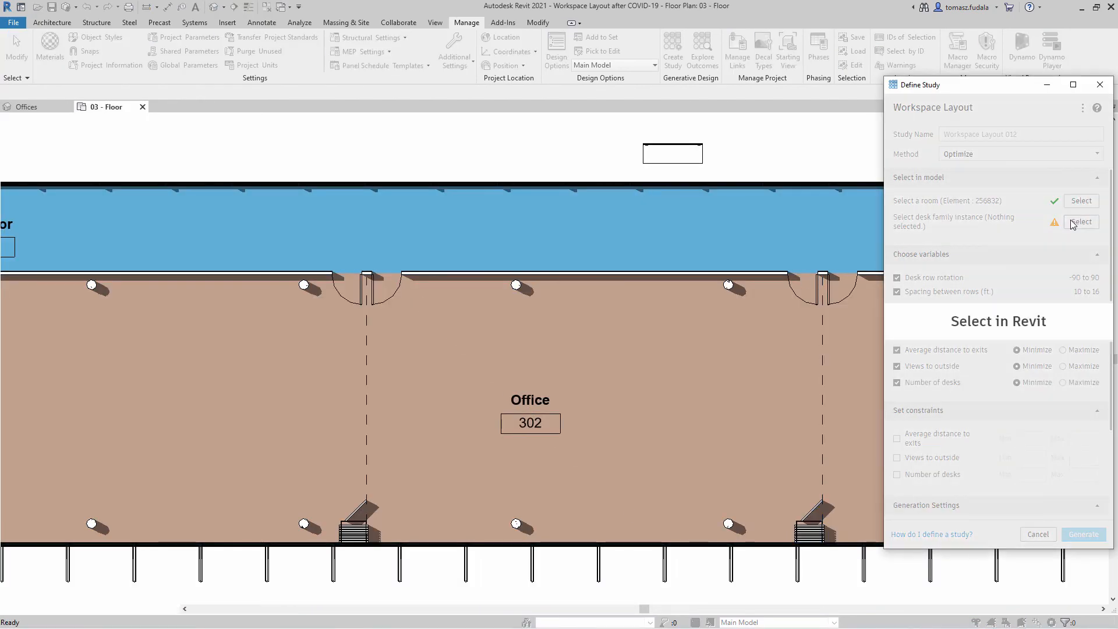
left_click(1081, 222)
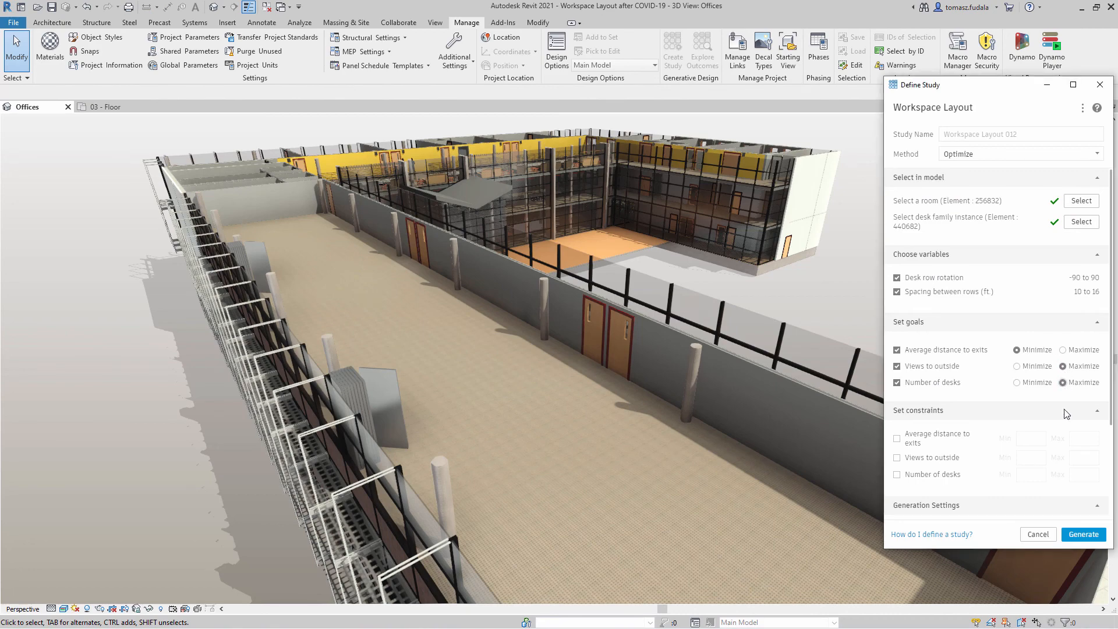
Step: Generate outcomes, filter to the widest row spacing, and build the 40-desk layout
left_click(1083, 534)
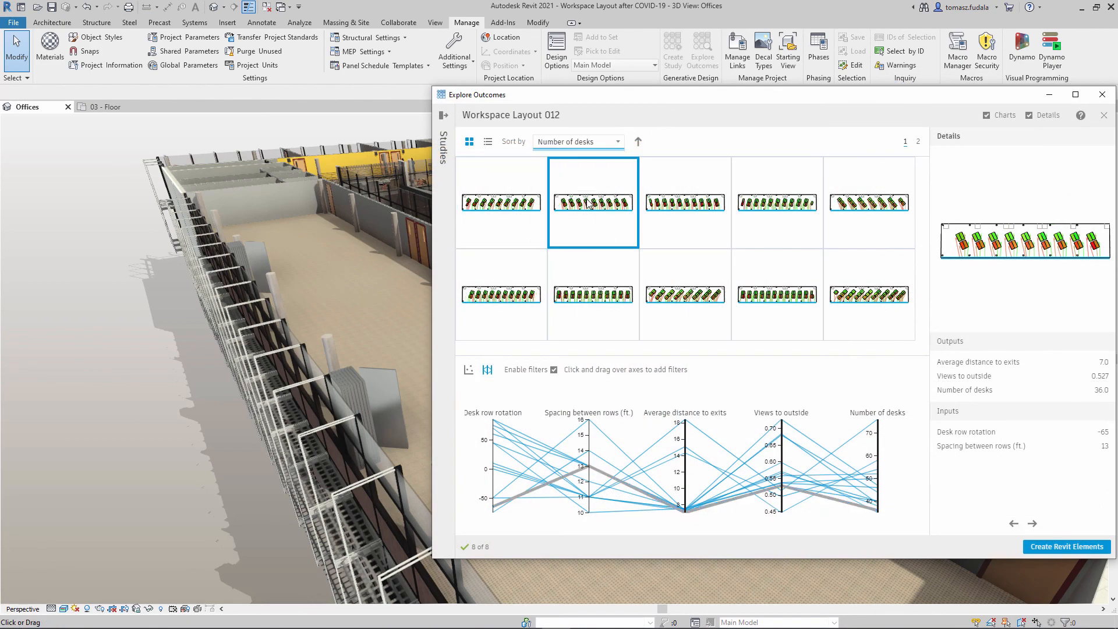
left_click(468, 369)
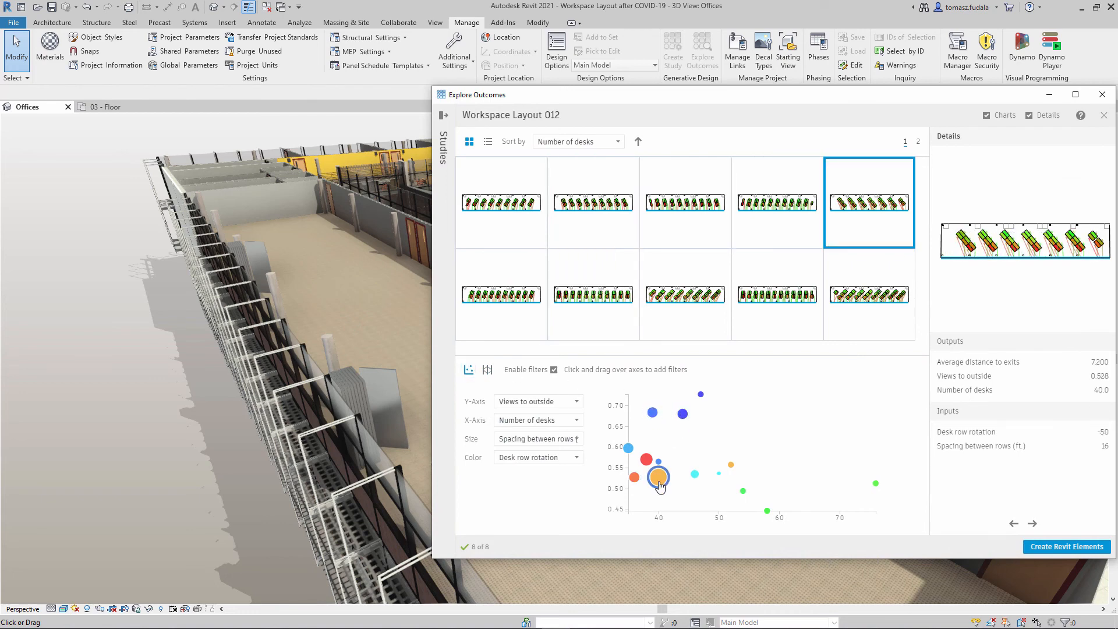
left_click(487, 370)
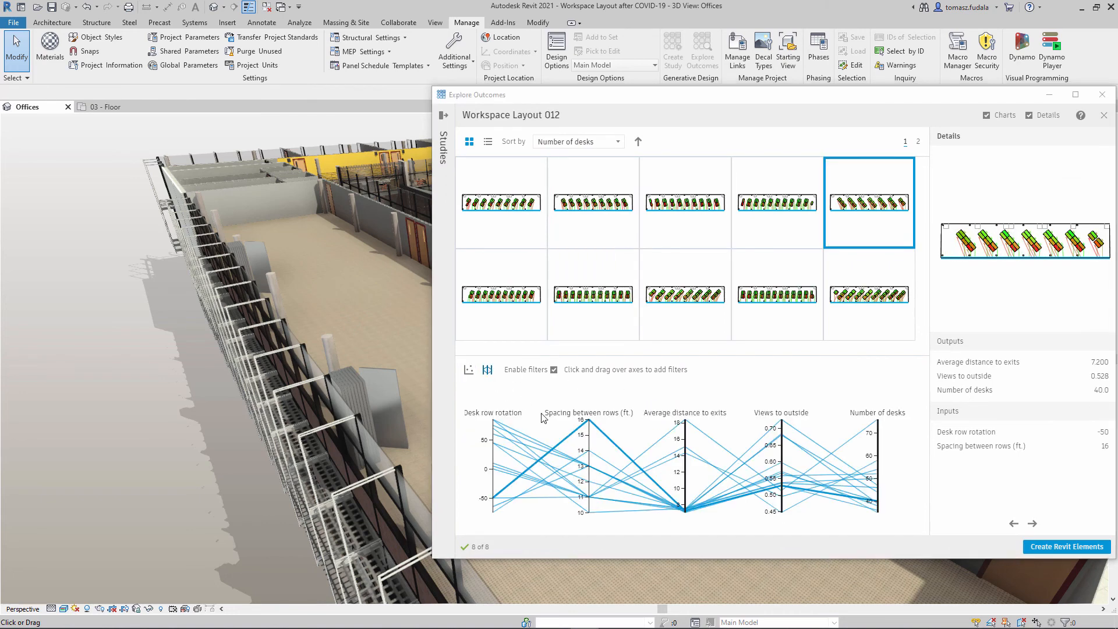
left_click_drag(585, 428, 585, 485)
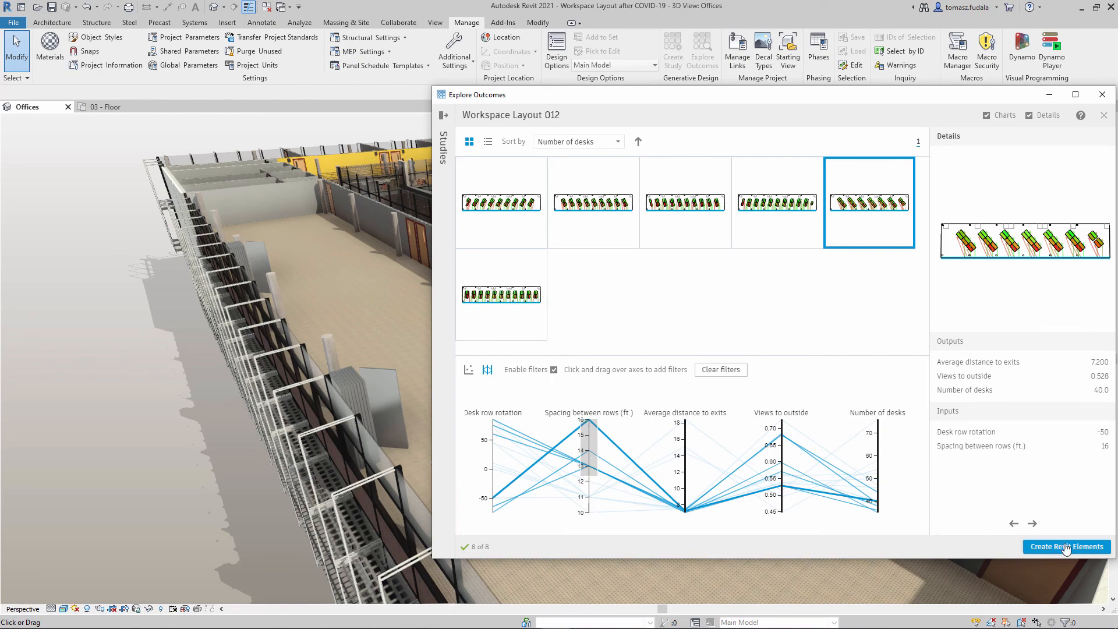
left_click(1066, 547)
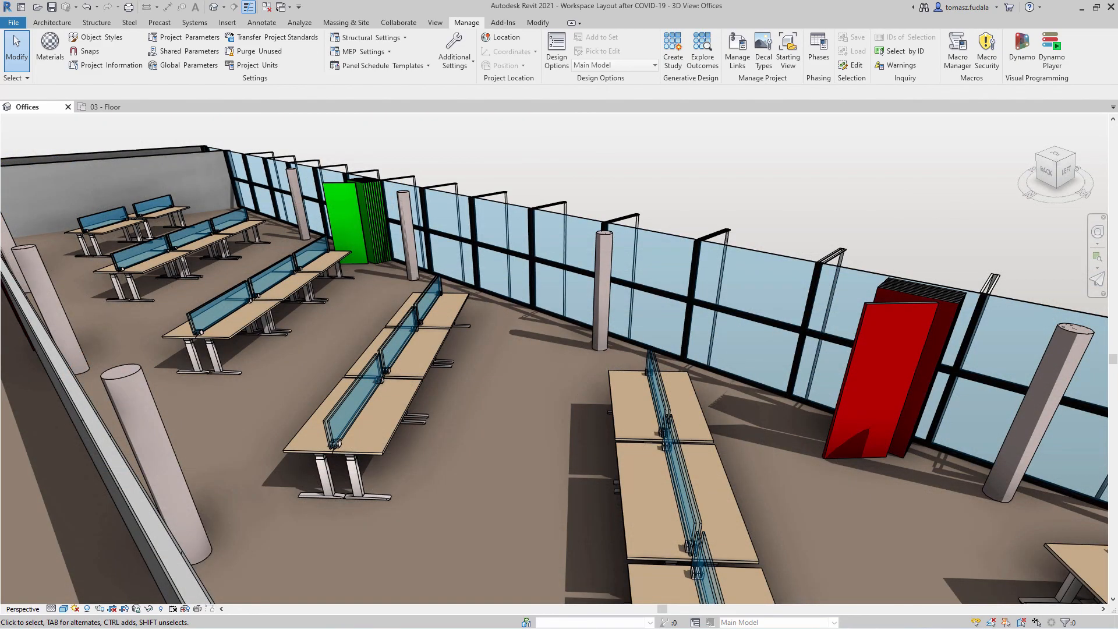
Step: Open the Grid Object Placement 062 study and view its 20 outcomes
left_click(672, 45)
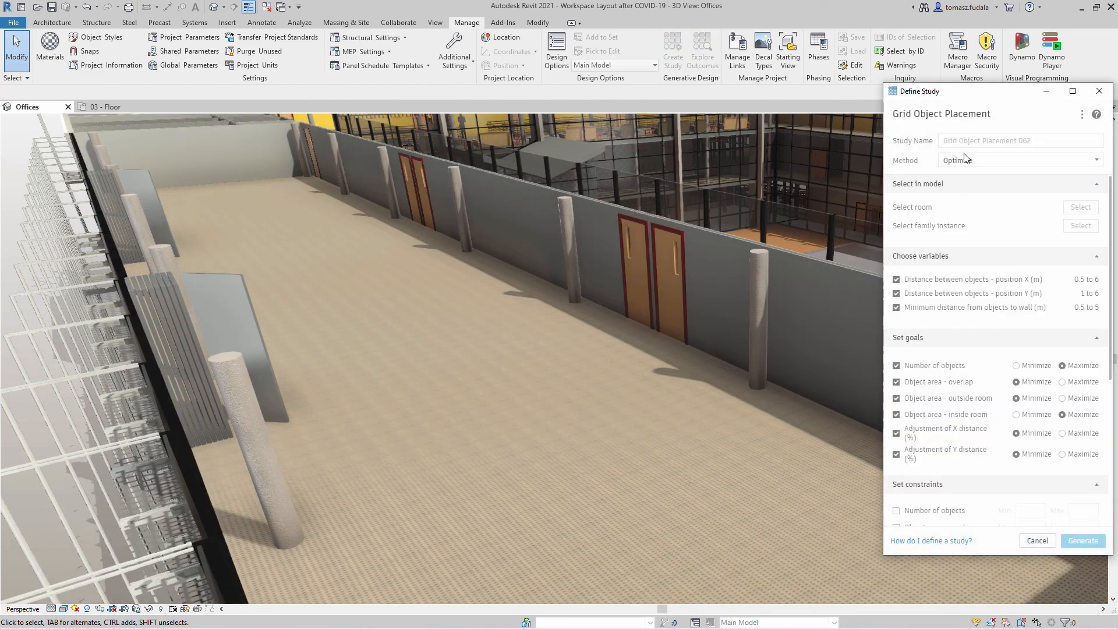
left_click(1020, 160)
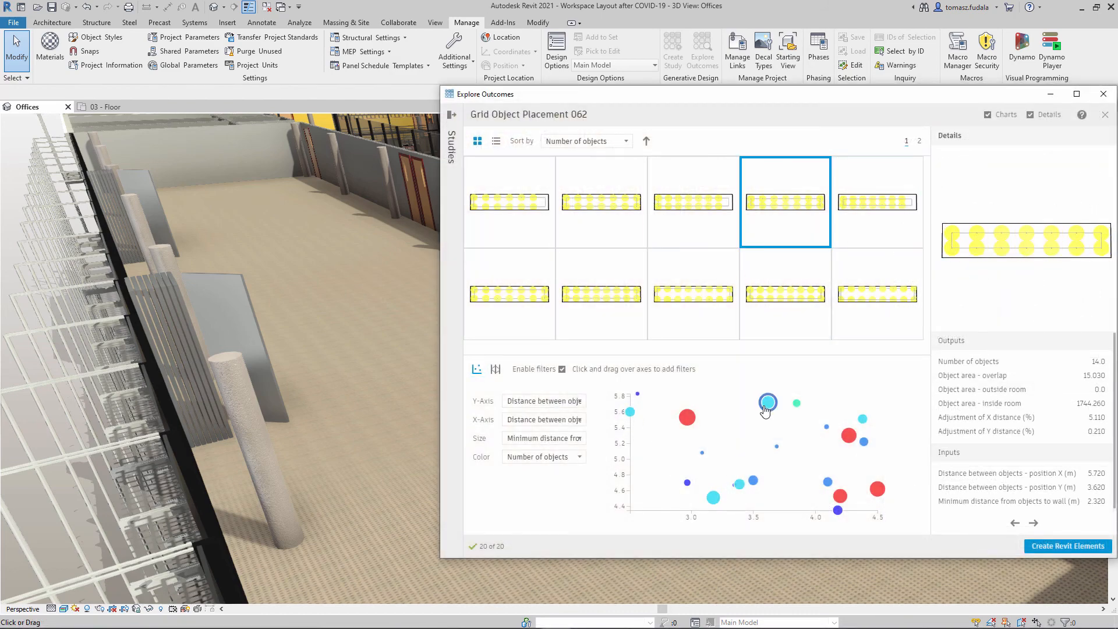
Step: Build the filtered 062 outcome as a desk grid, then open study 053's outcomes
left_click(495, 368)
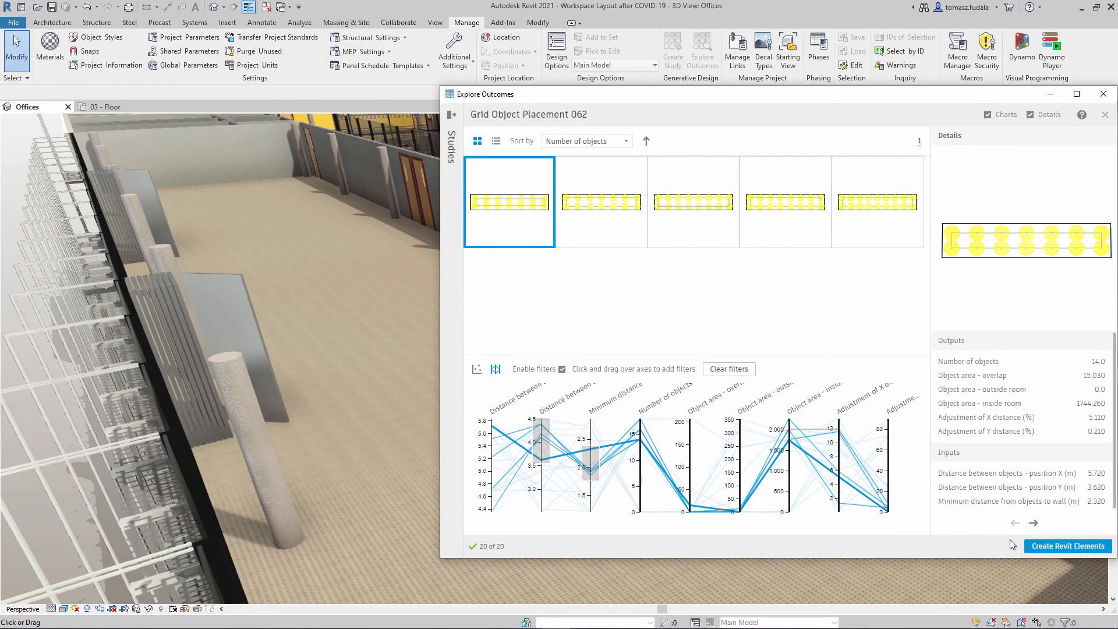
left_click(1068, 546)
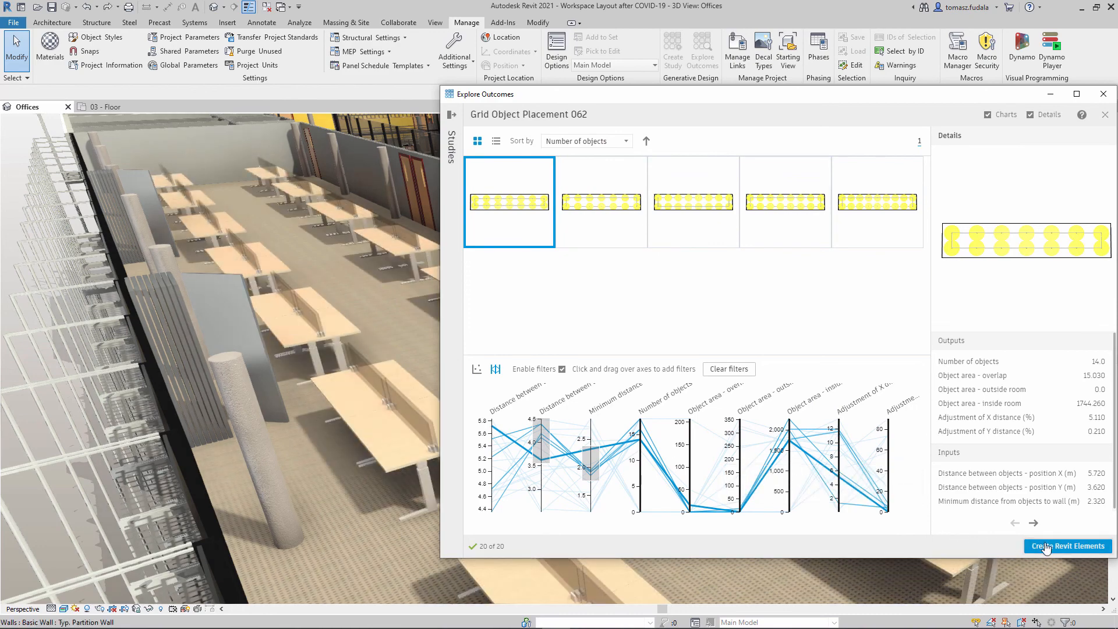
left_click(1068, 546)
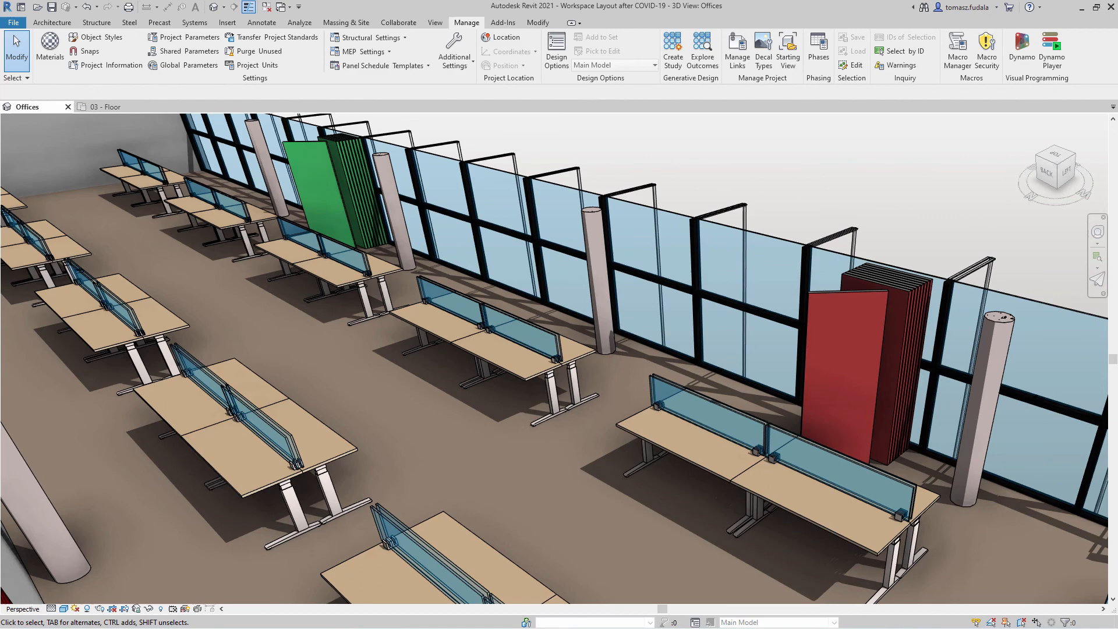
left_click(702, 47)
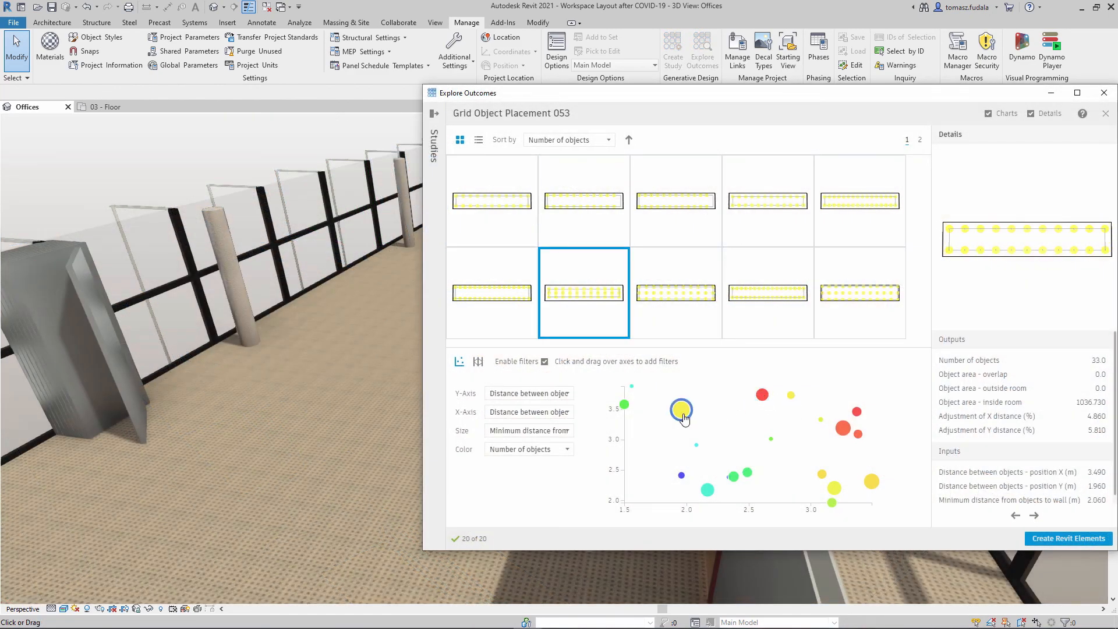
Step: Build the 33-object 053 outcome as plain desk rows, then start a new study
left_click(478, 361)
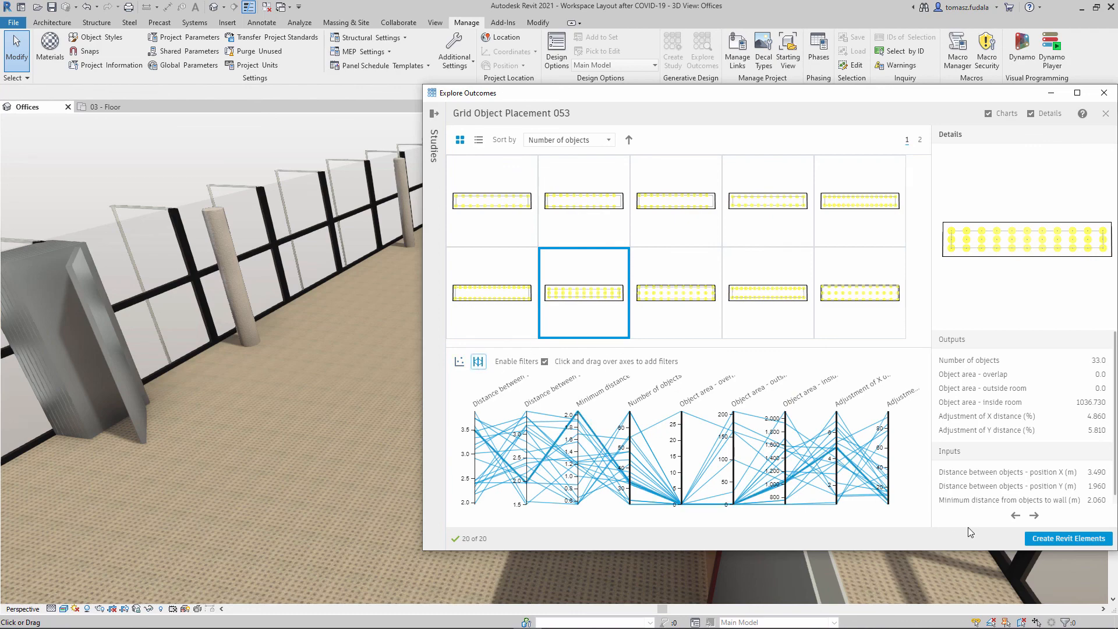
left_click(1068, 538)
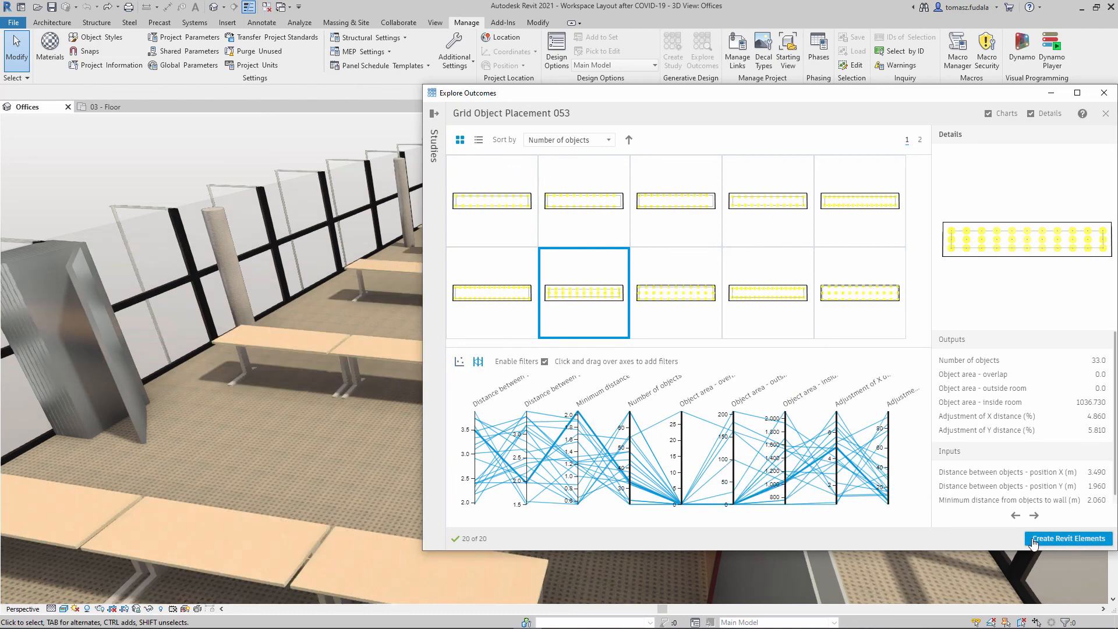
left_click(1068, 538)
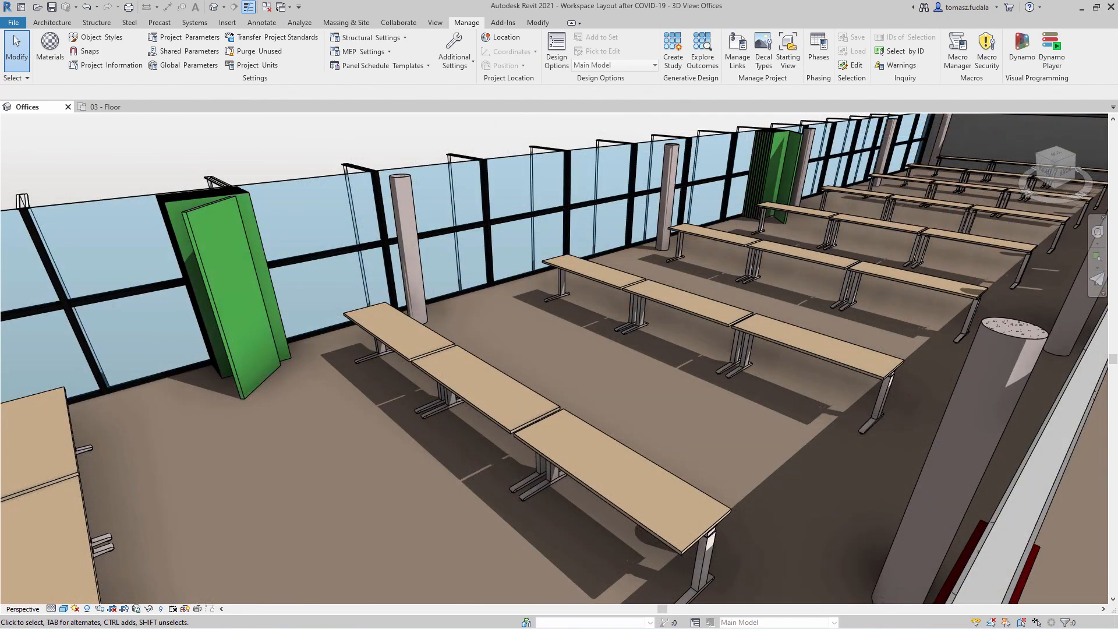
left_click(672, 47)
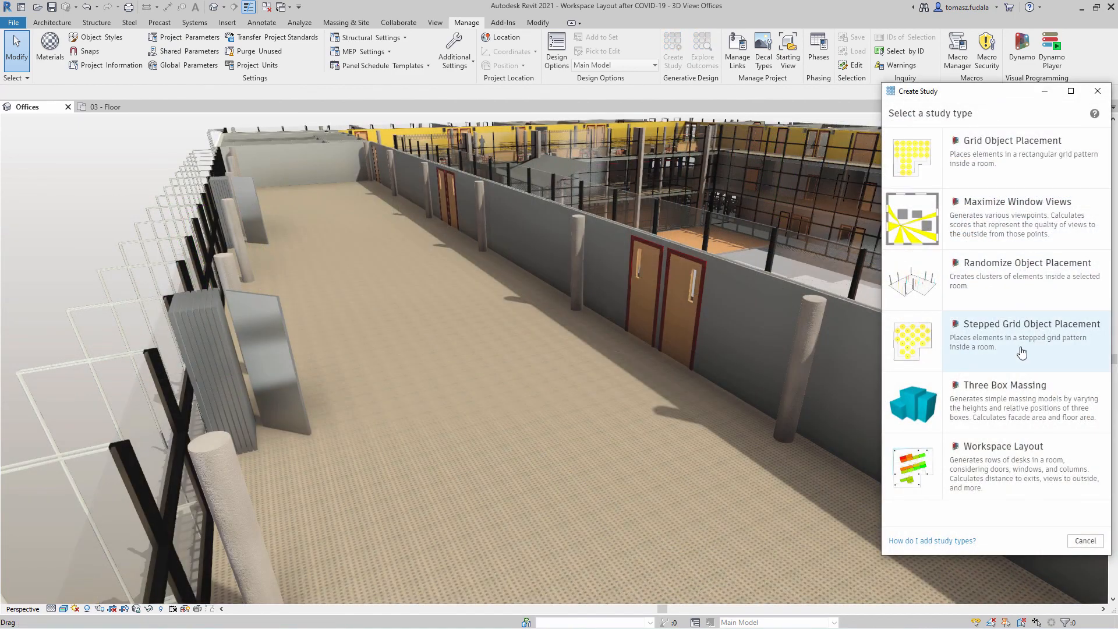
Step: Set up a Stepped Grid study with the office room and desk, without the overlap goal
left_click(1025, 340)
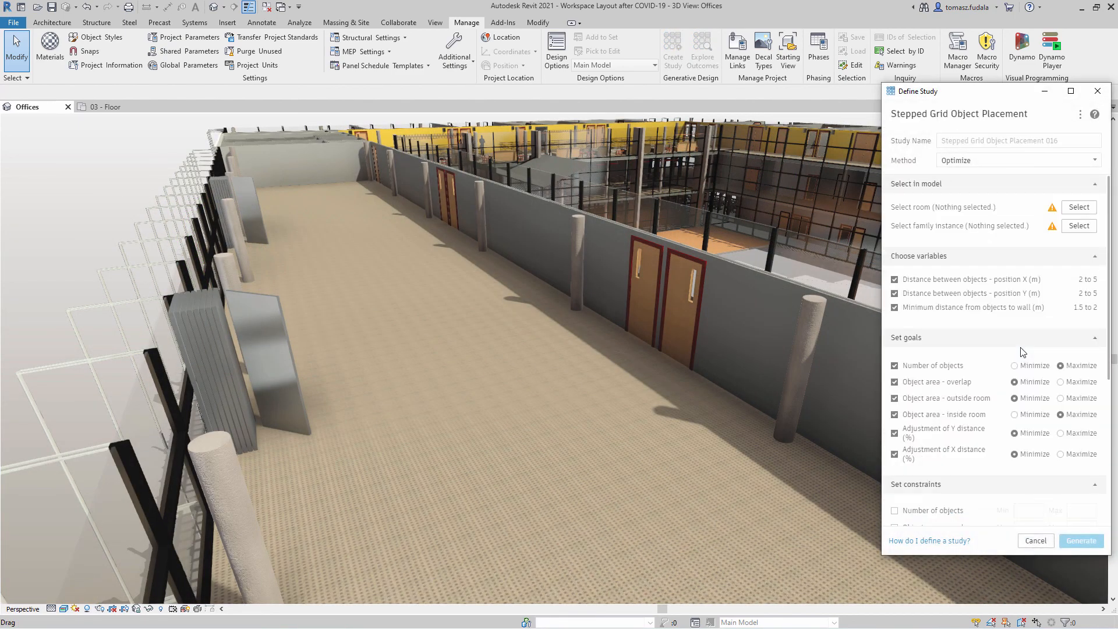
left_click(1079, 226)
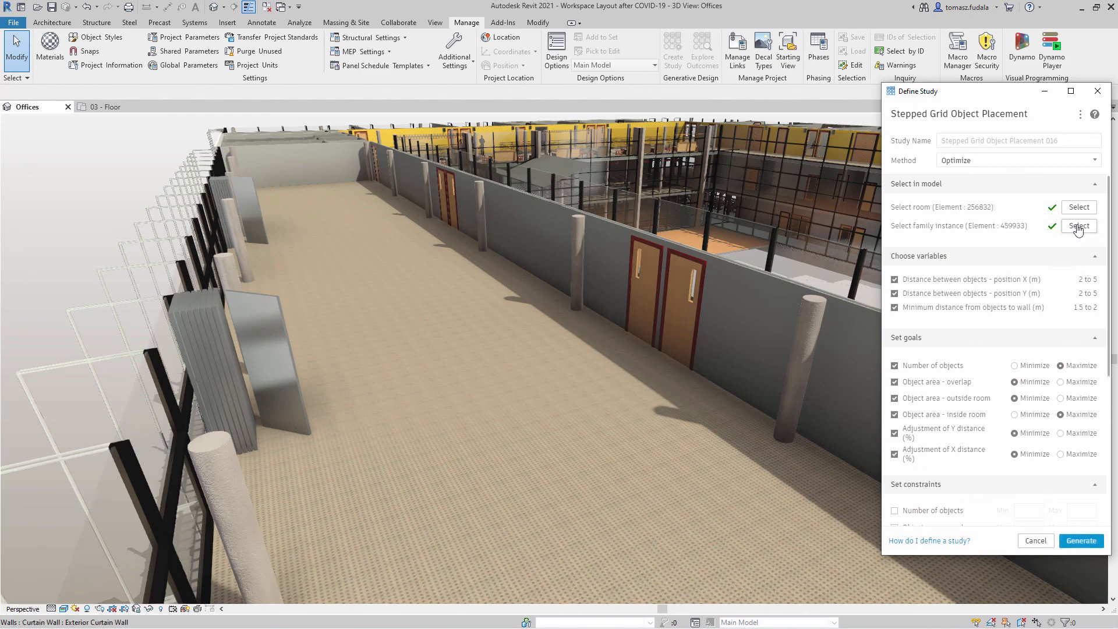
left_click(894, 382)
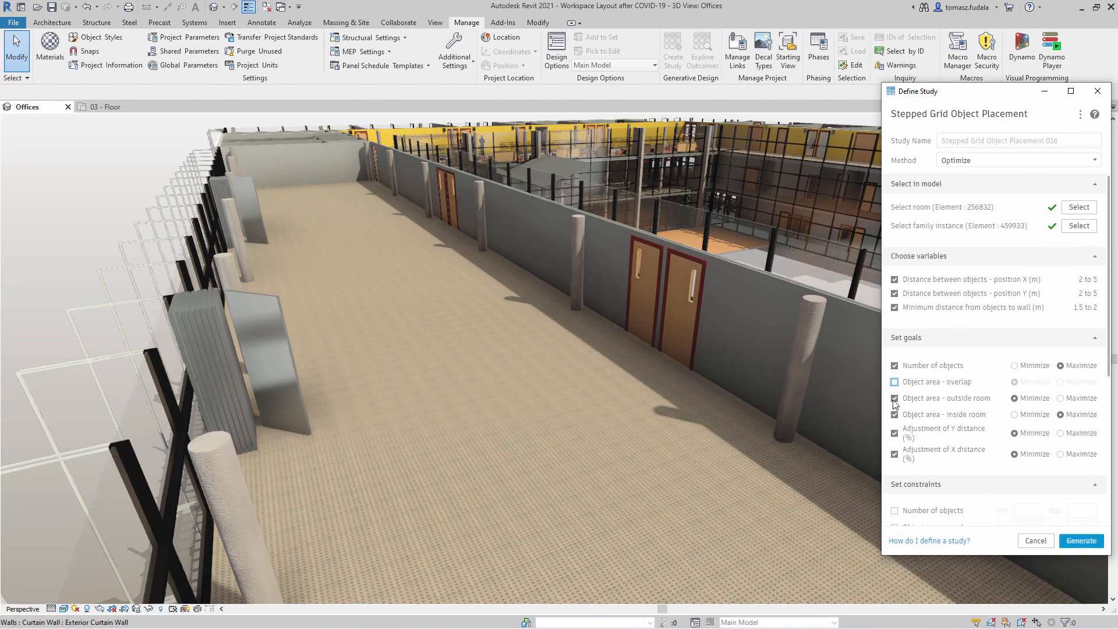
left_click(1081, 540)
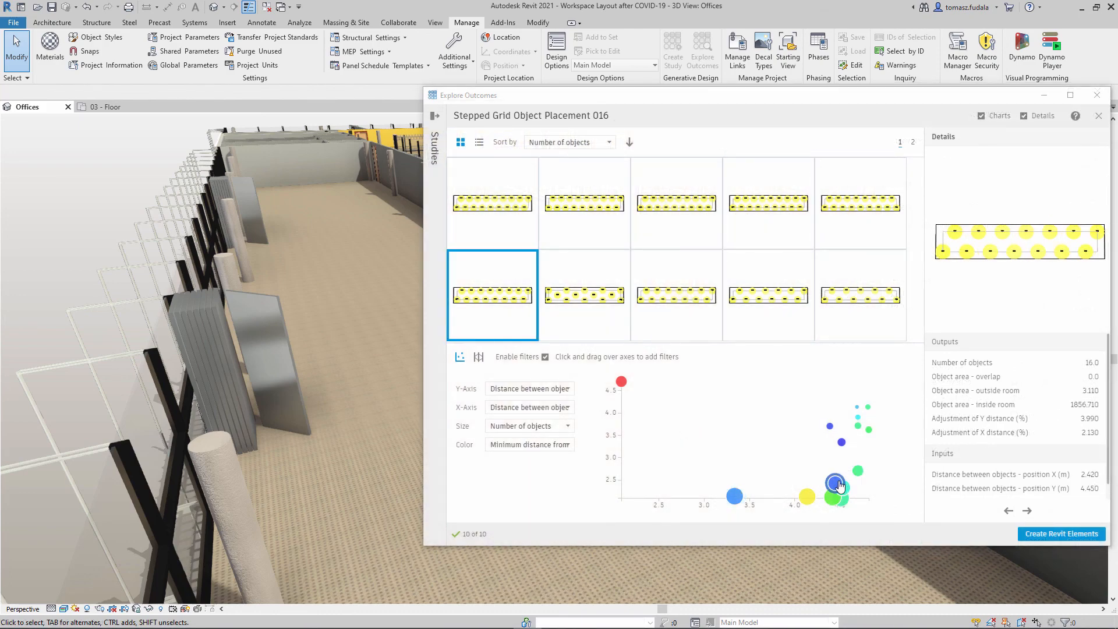
Step: Pick the 17-object Stepped Grid 016 outcome, compare outcomes in the parallel chart, and build its staggered desk rows
left_click(860, 202)
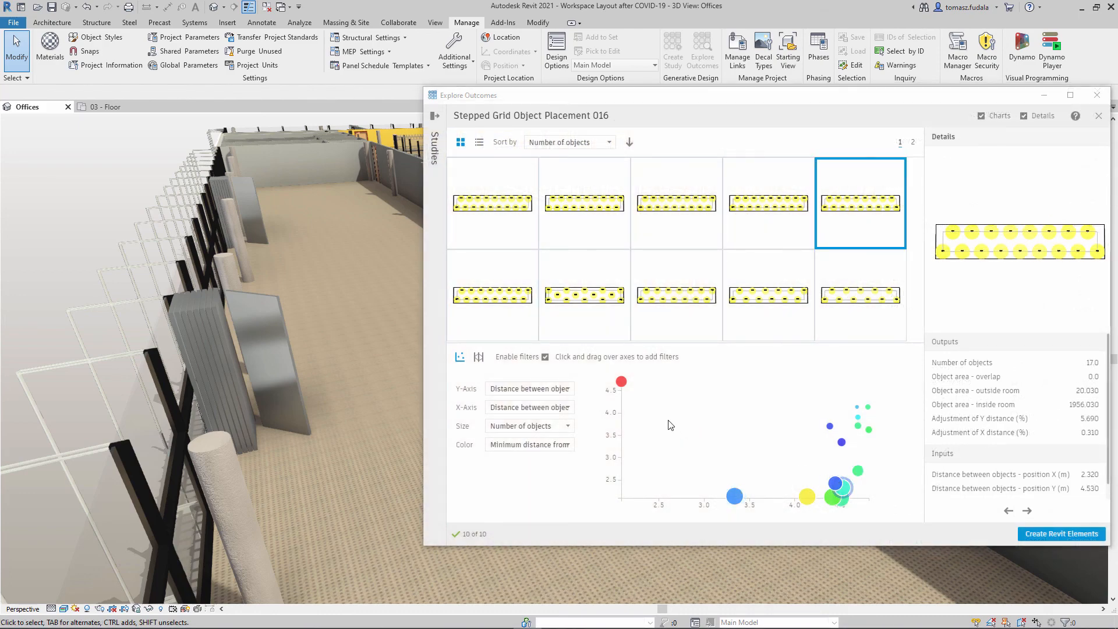
left_click(478, 356)
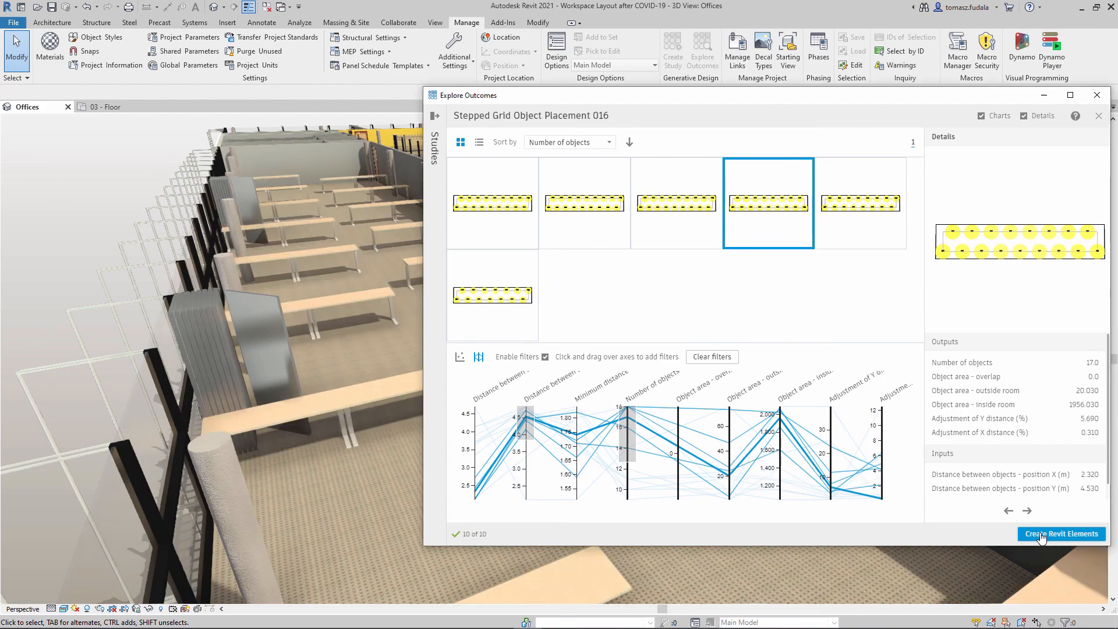
left_click(1061, 534)
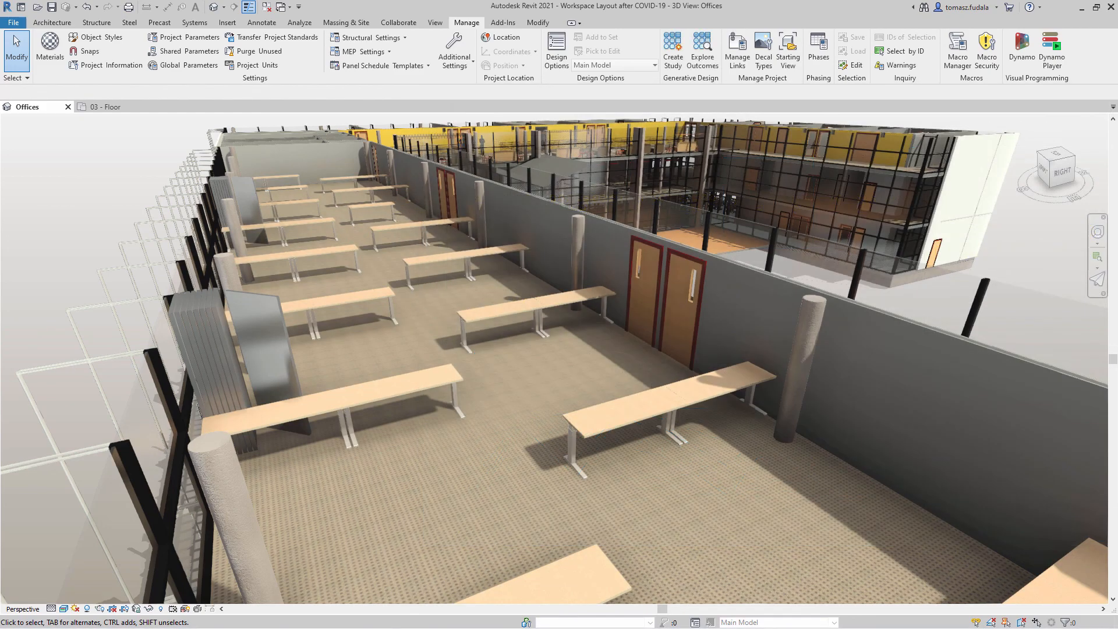